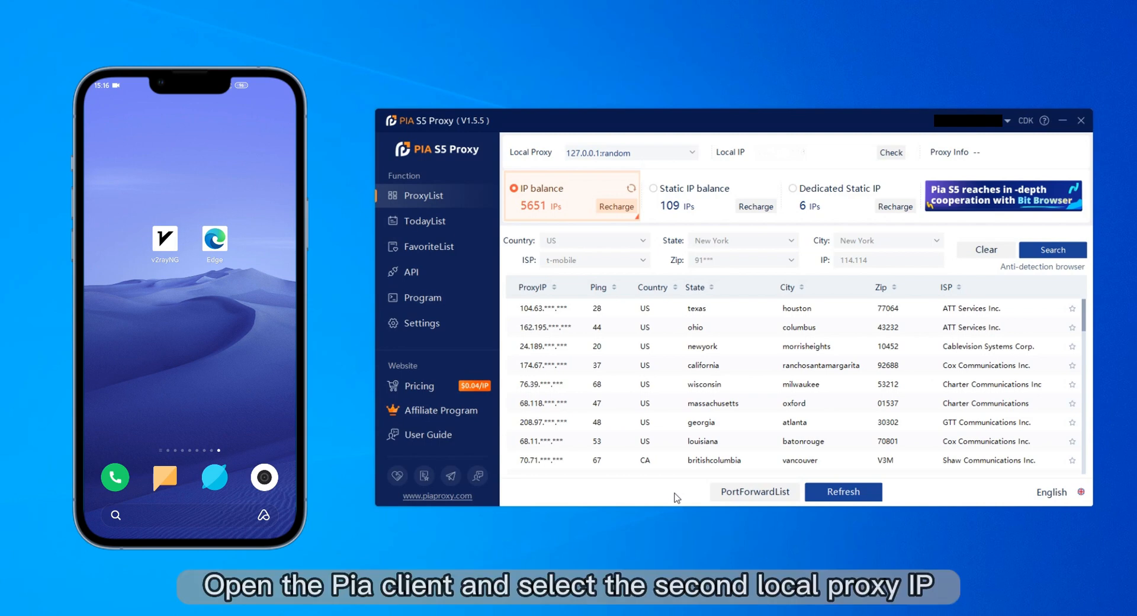
pyautogui.moveTo(553, 164)
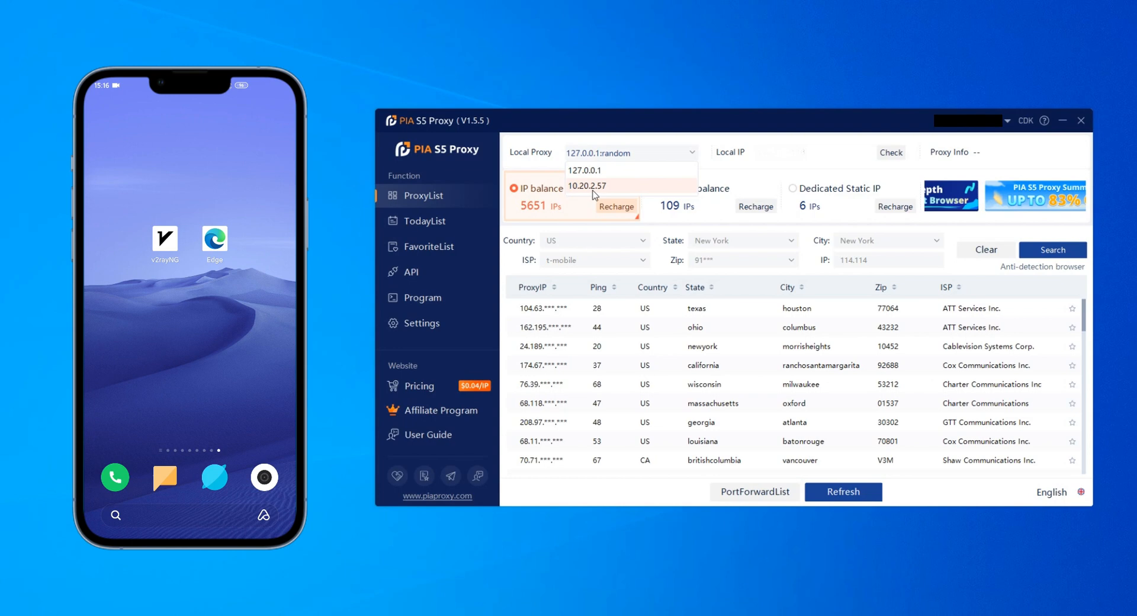
# - Set the local proxy IP to 10.20.2.57 and bind the Broadmoor, California proxy to port 40001
pyautogui.click(587, 186)
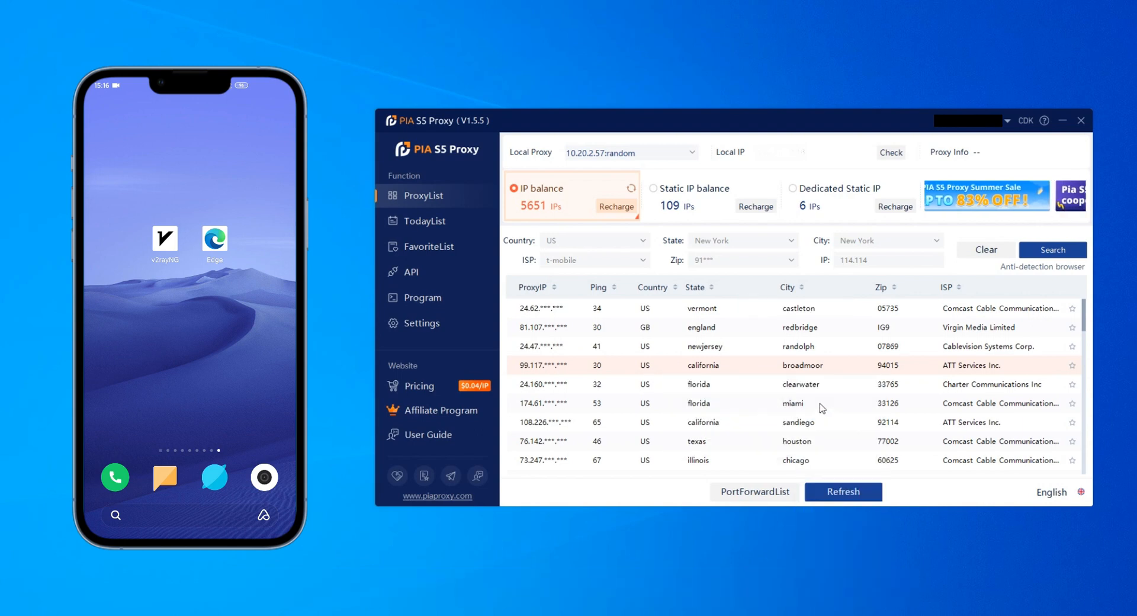
pyautogui.click(753, 492)
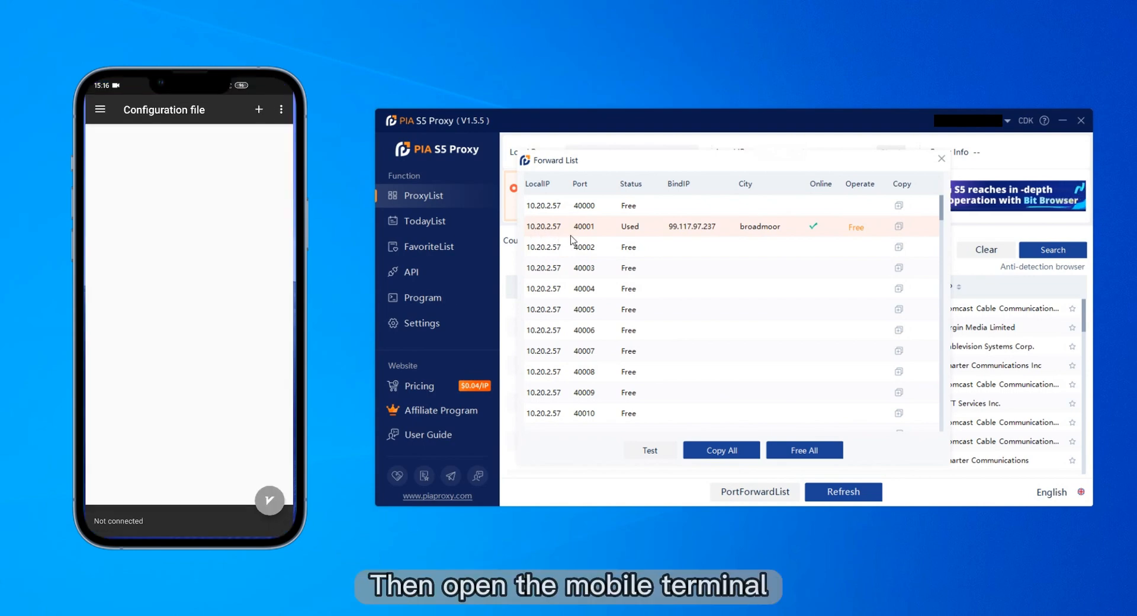
# - Add a manual SOCKS profile with remarks 'pia', address 10.20.2.57, and start entering port 40001
pyautogui.click(258, 110)
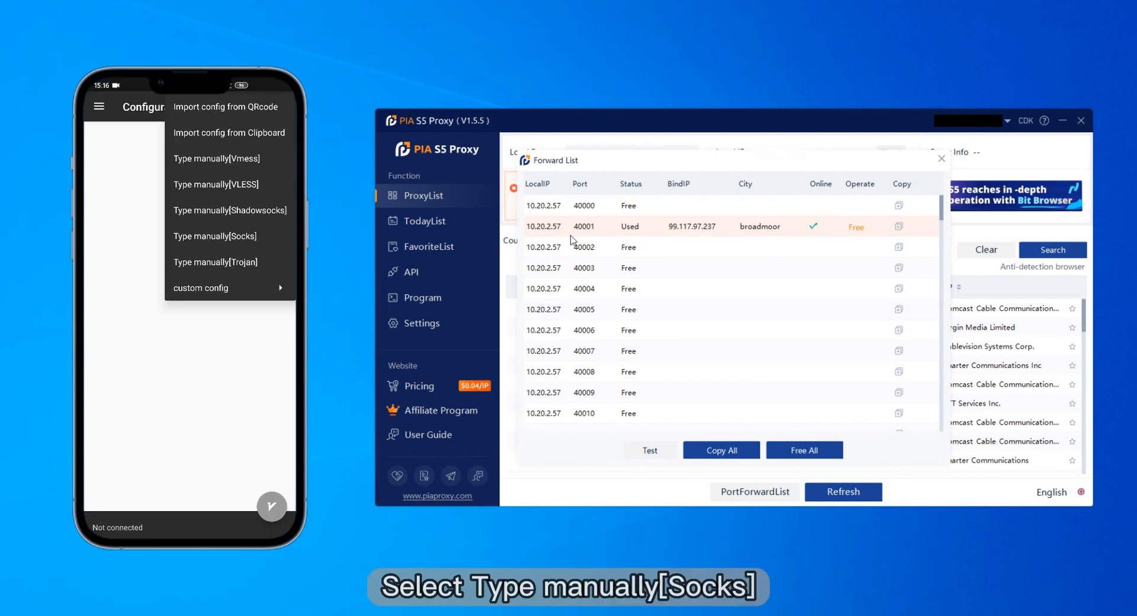
pyautogui.click(214, 236)
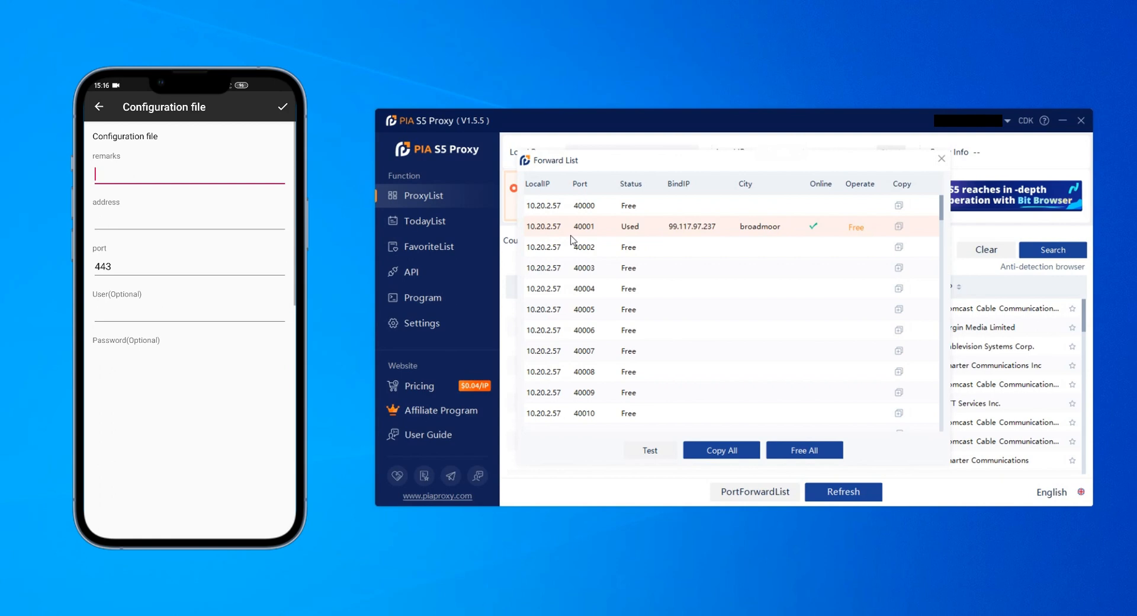
pyautogui.write('pia')
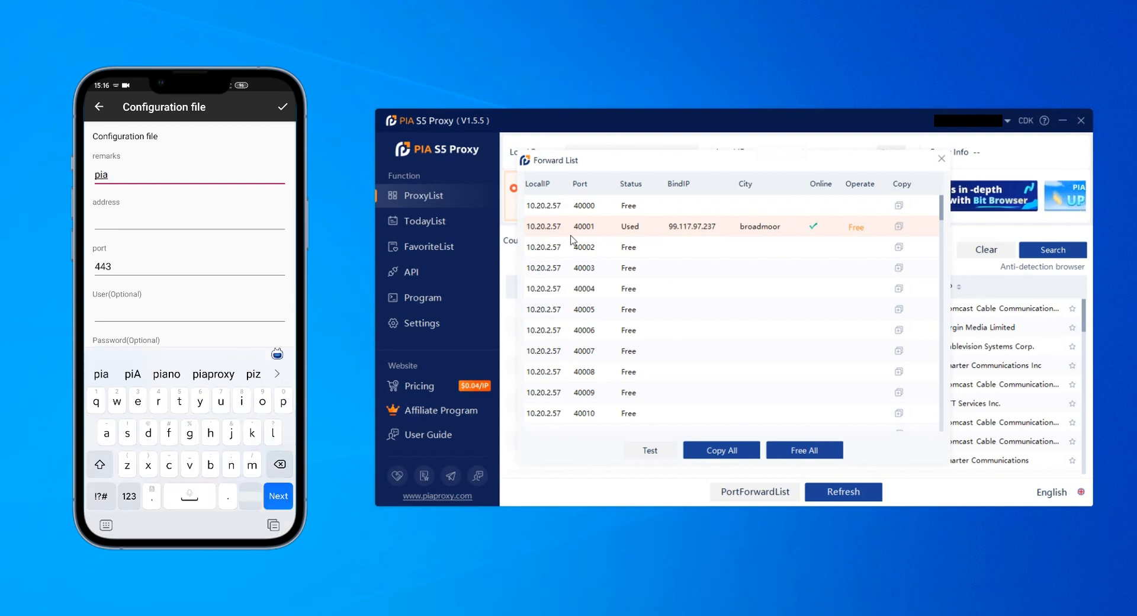
pyautogui.write('10')
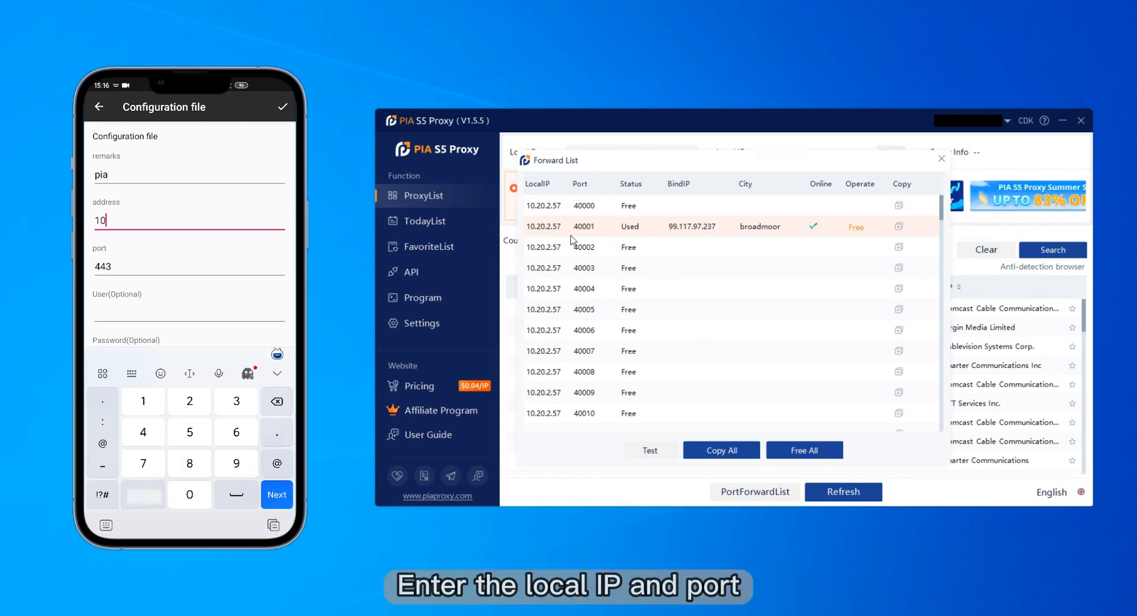
pyautogui.write('.20.2.57')
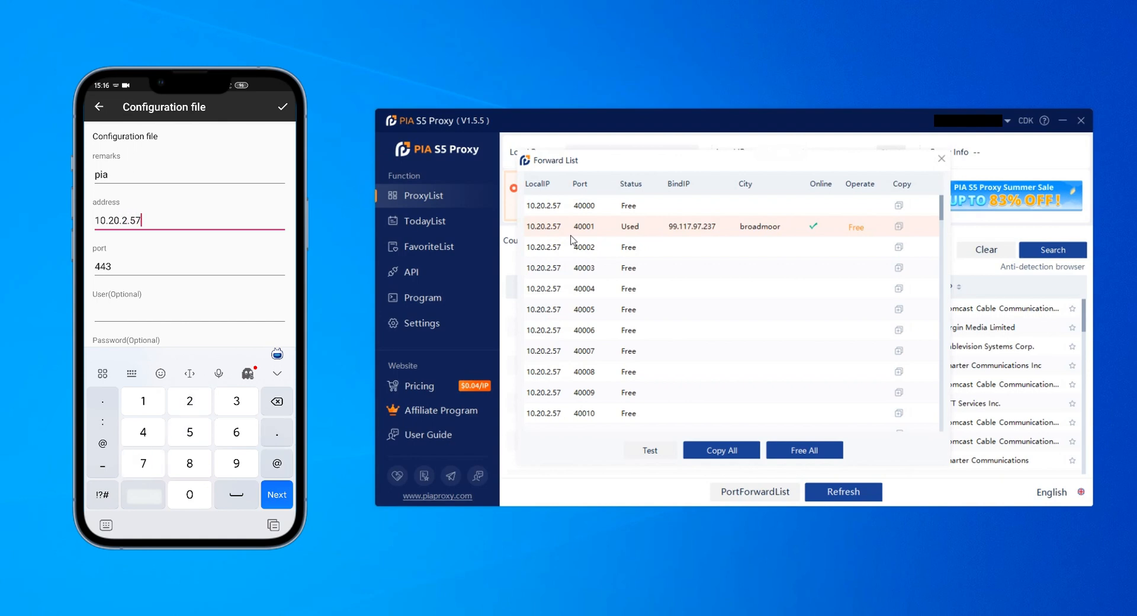
pyautogui.write('40')
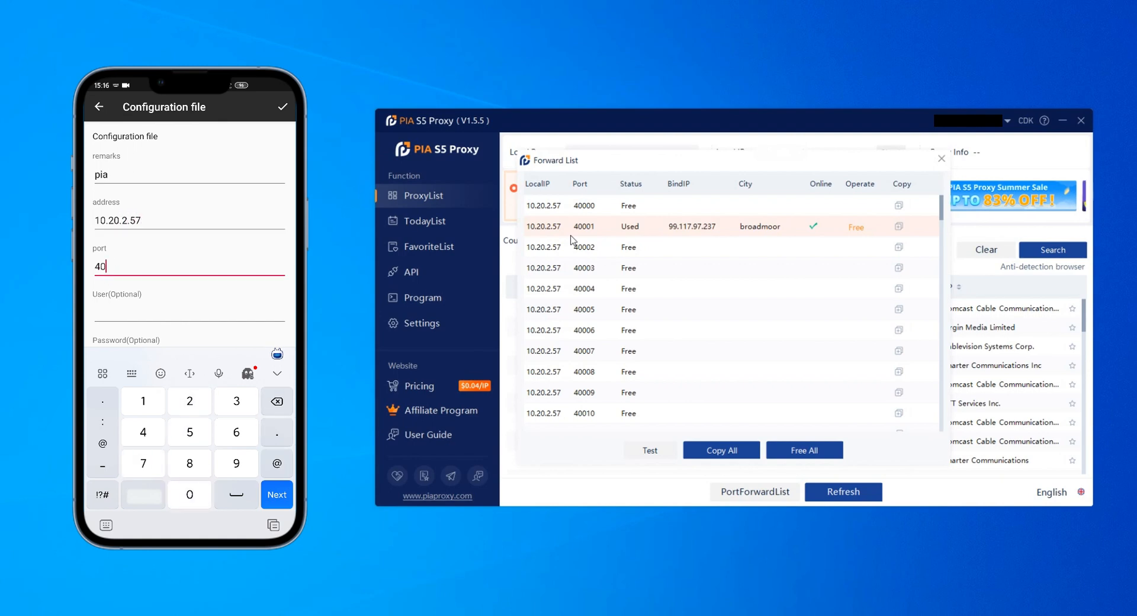